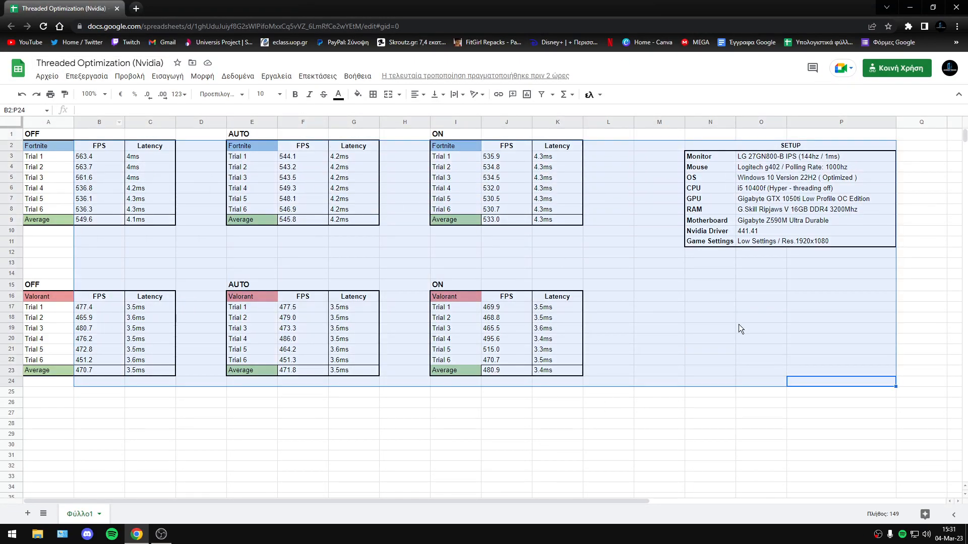
left_click(760, 360)
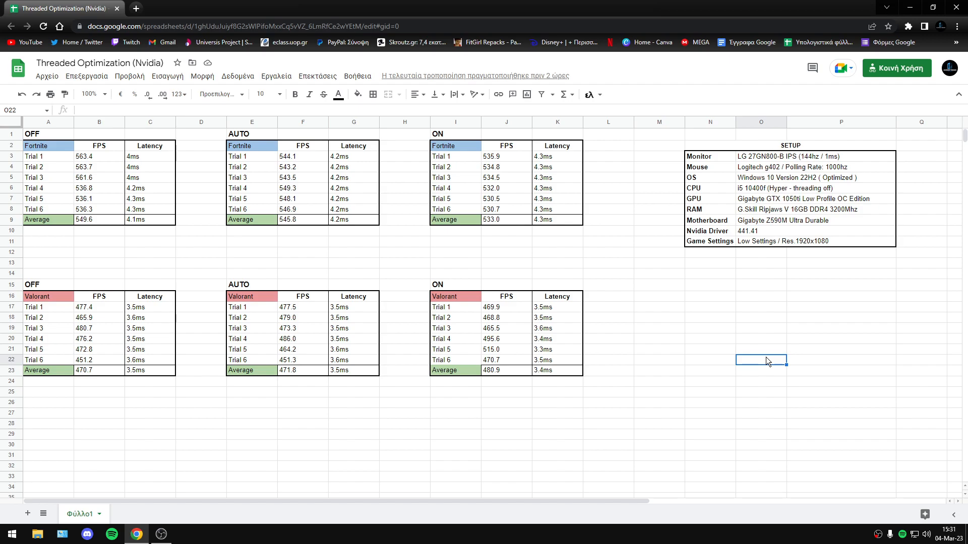
mouse_move(763, 357)
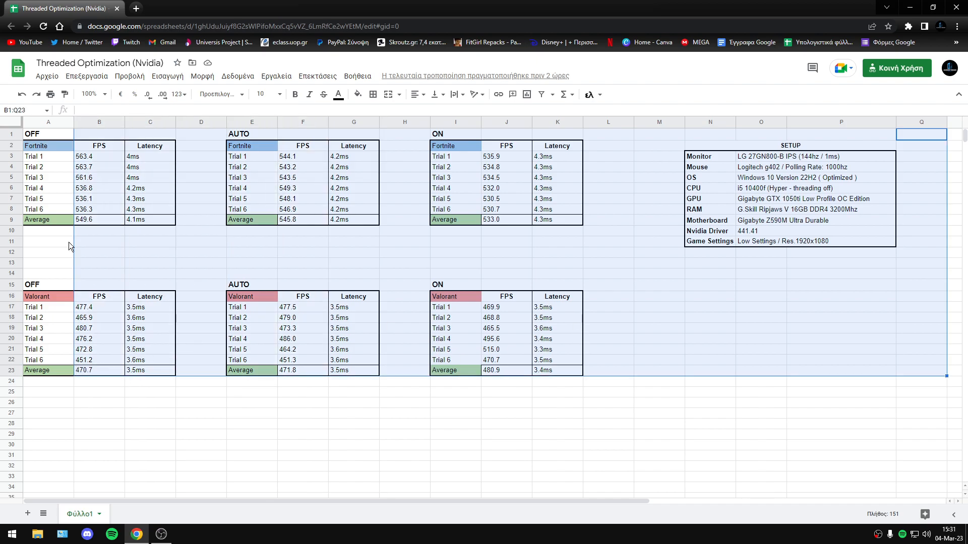
mouse_move(921, 372)
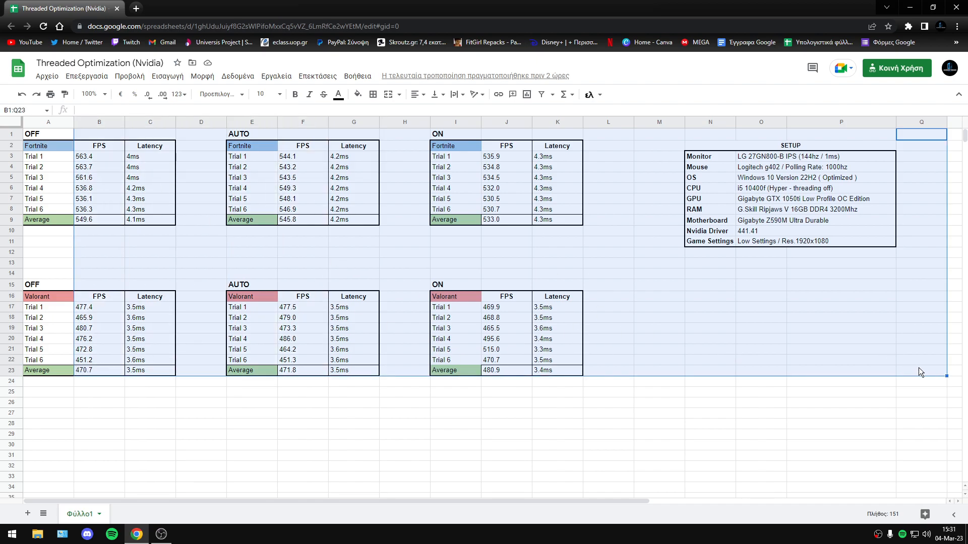
left_click(840, 414)
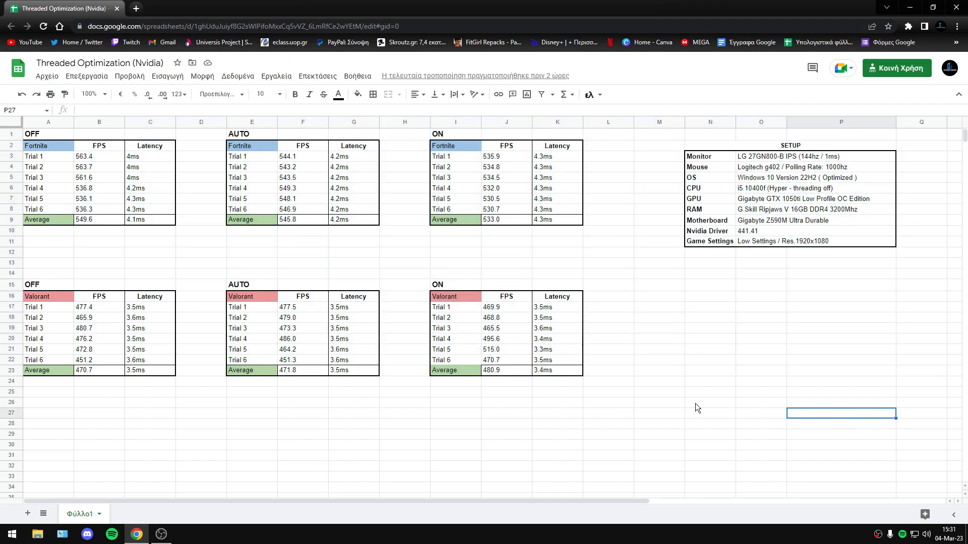
mouse_move(644, 389)
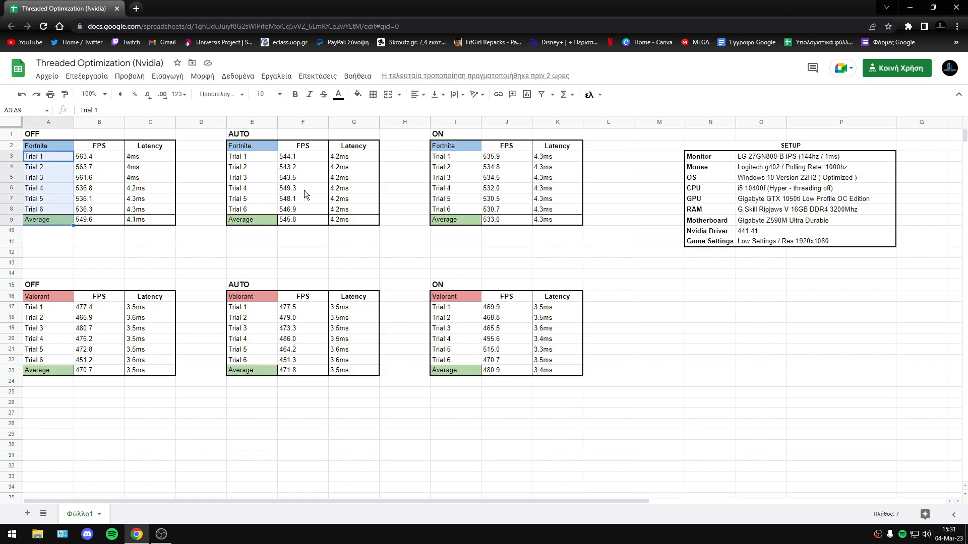
mouse_move(78, 149)
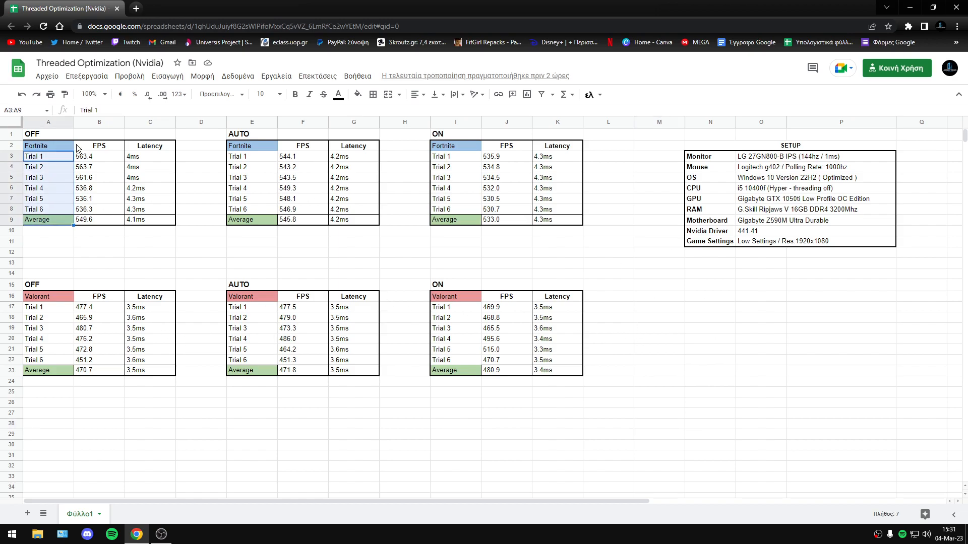
mouse_move(629, 311)
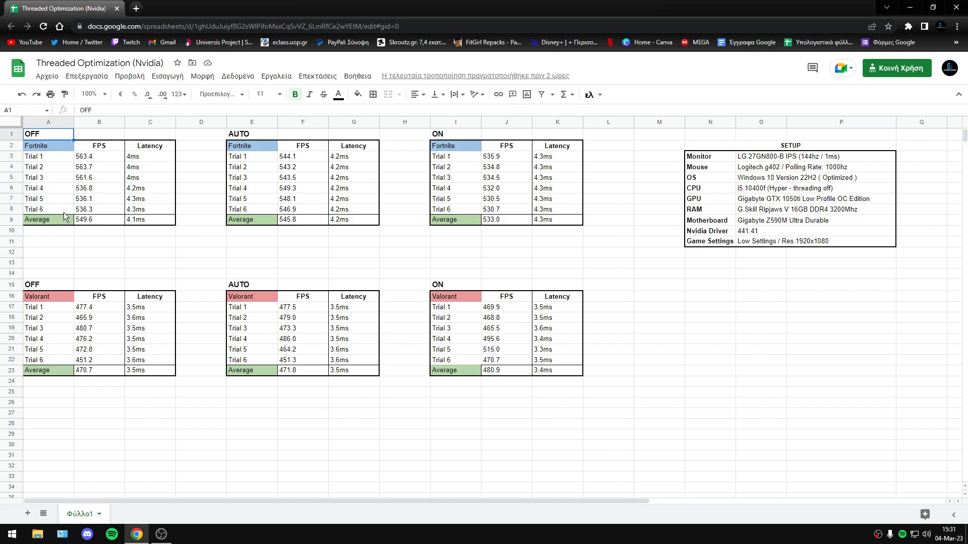
left_click_drag(47, 155, 47, 209)
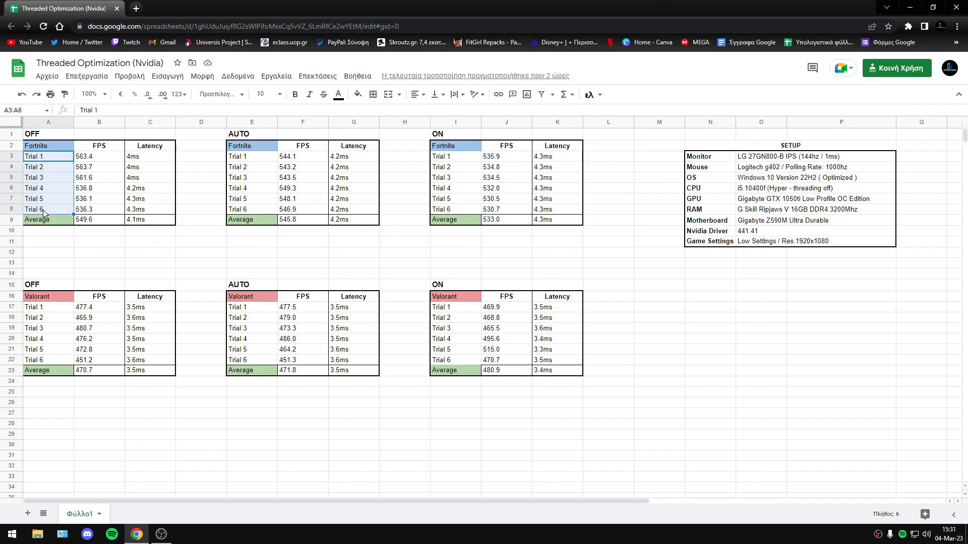
left_click(36, 218)
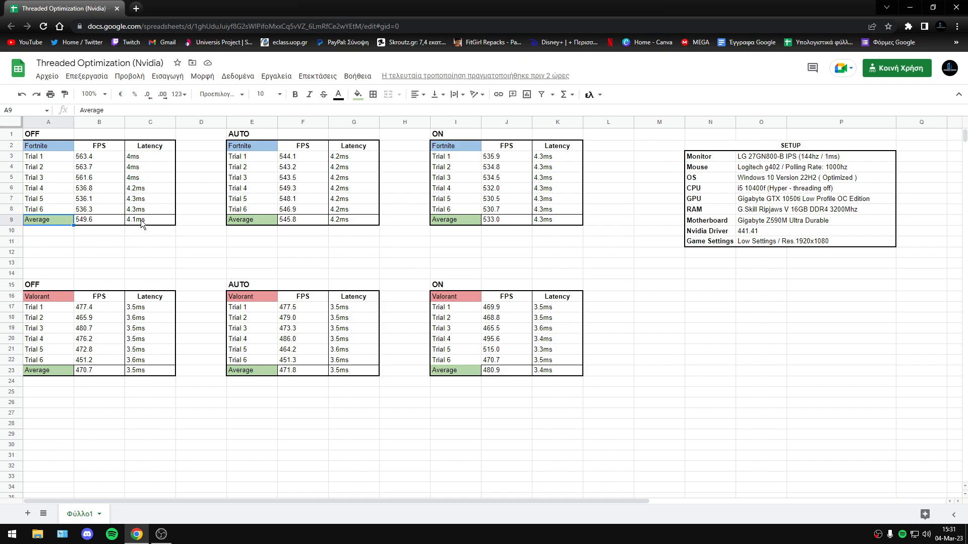
mouse_move(137, 227)
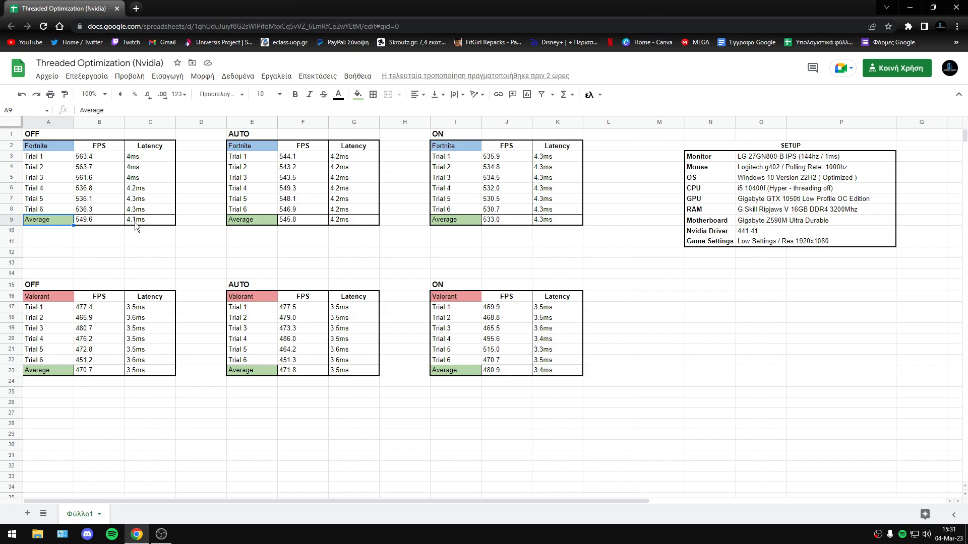
mouse_move(250, 186)
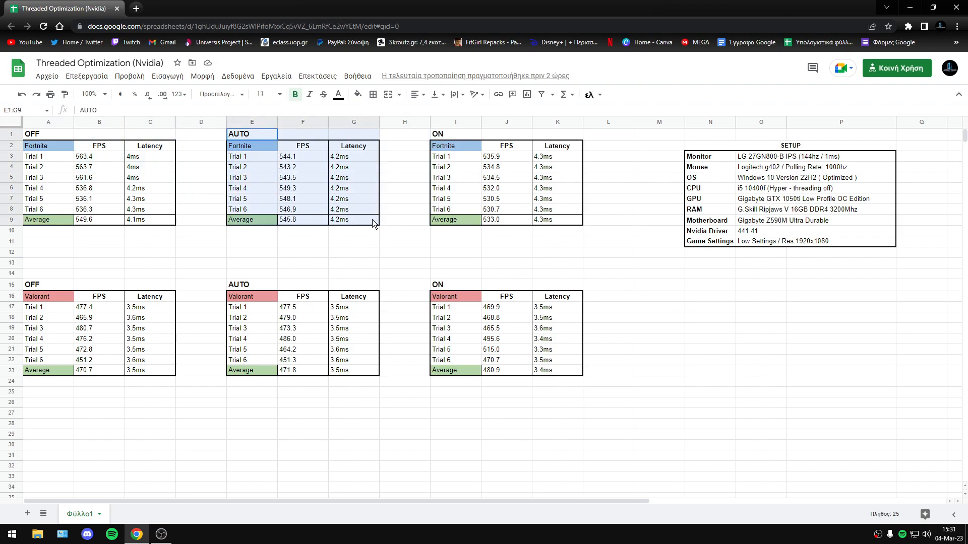
left_click(303, 219)
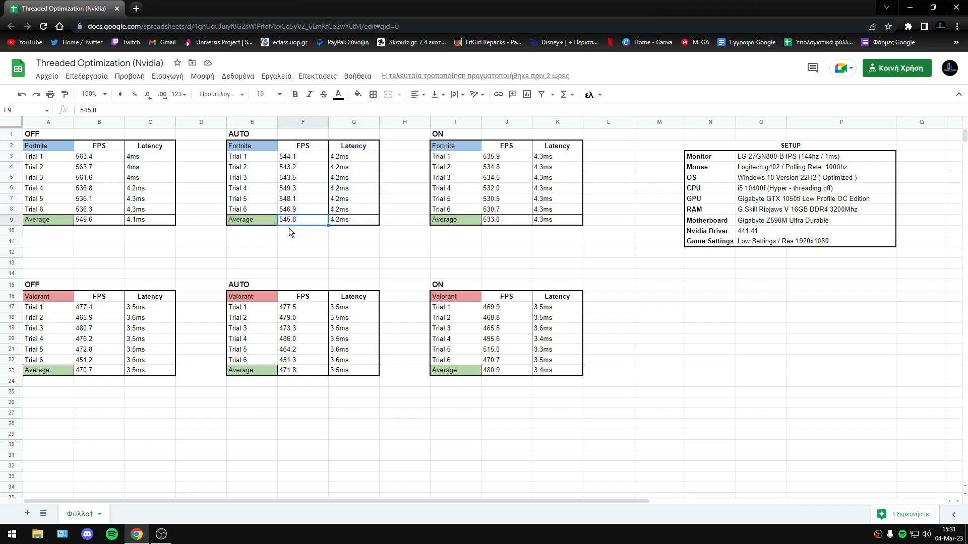
left_click(353, 220)
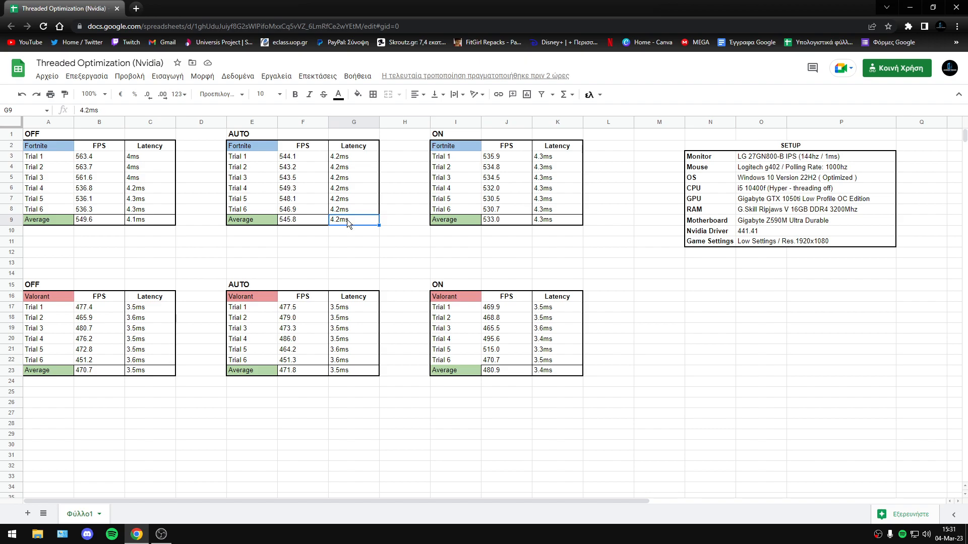
mouse_move(353, 180)
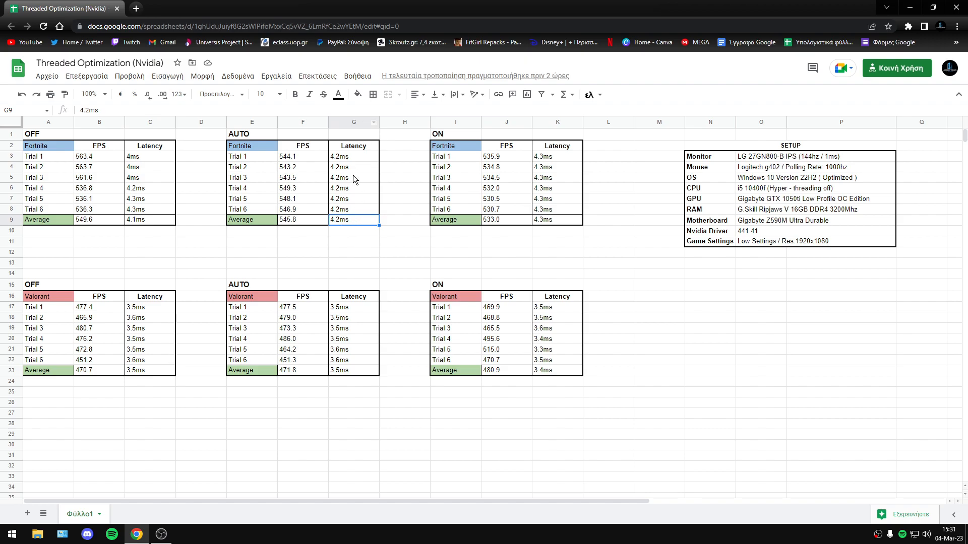
left_click_drag(455, 134, 558, 219)
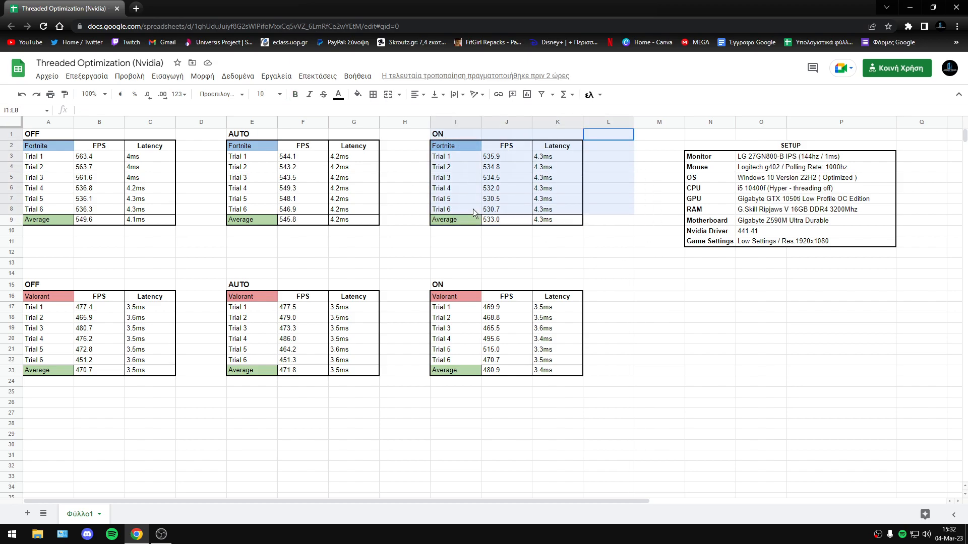
left_click(506, 219)
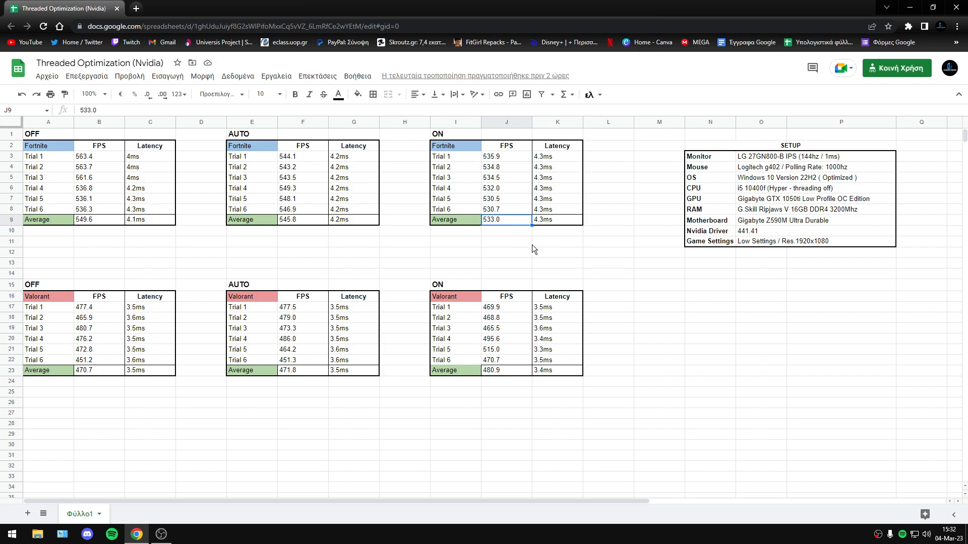
mouse_move(552, 146)
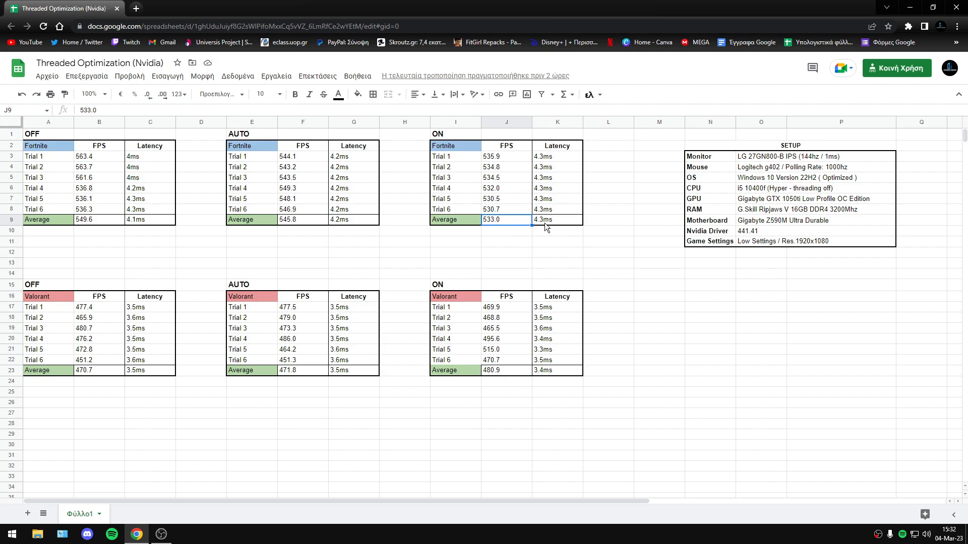
mouse_move(451, 246)
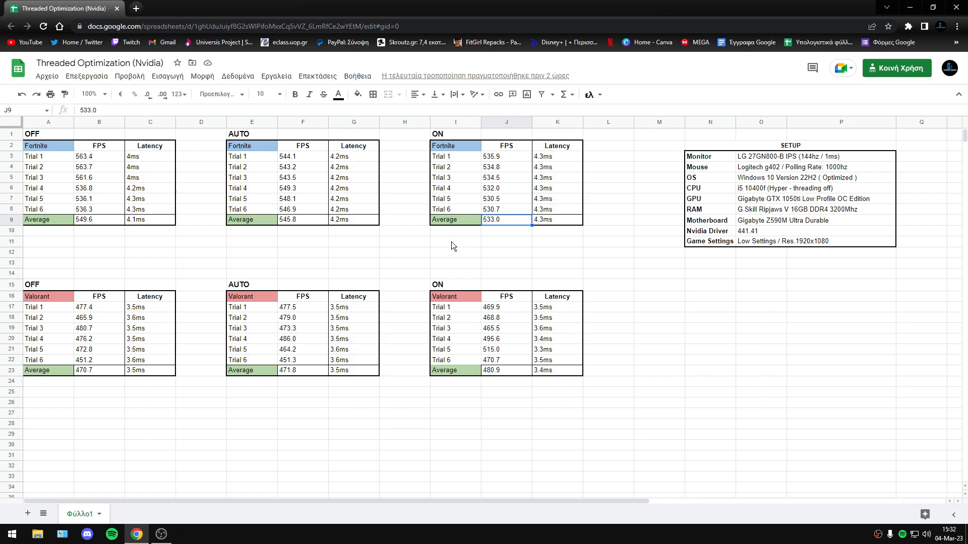
mouse_move(198, 229)
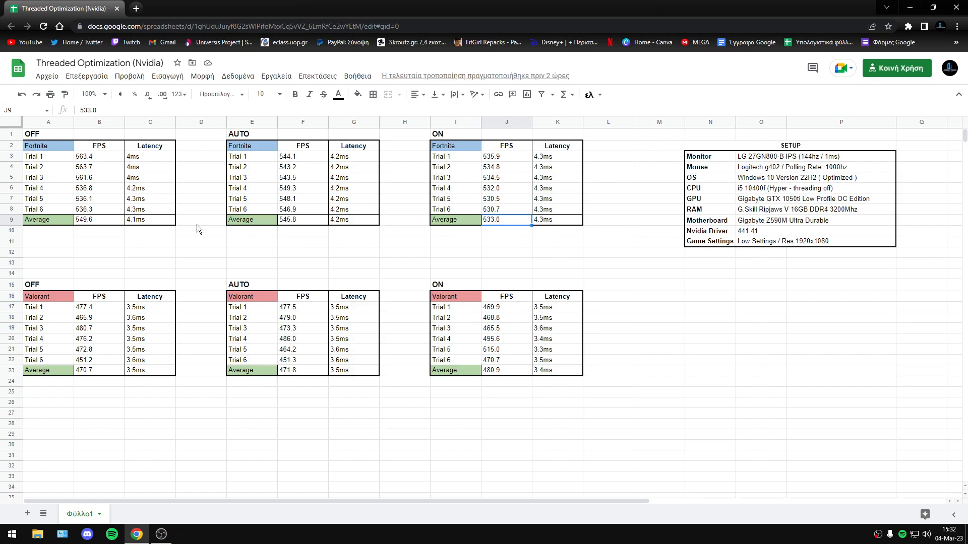
left_click_drag(32, 134, 201, 219)
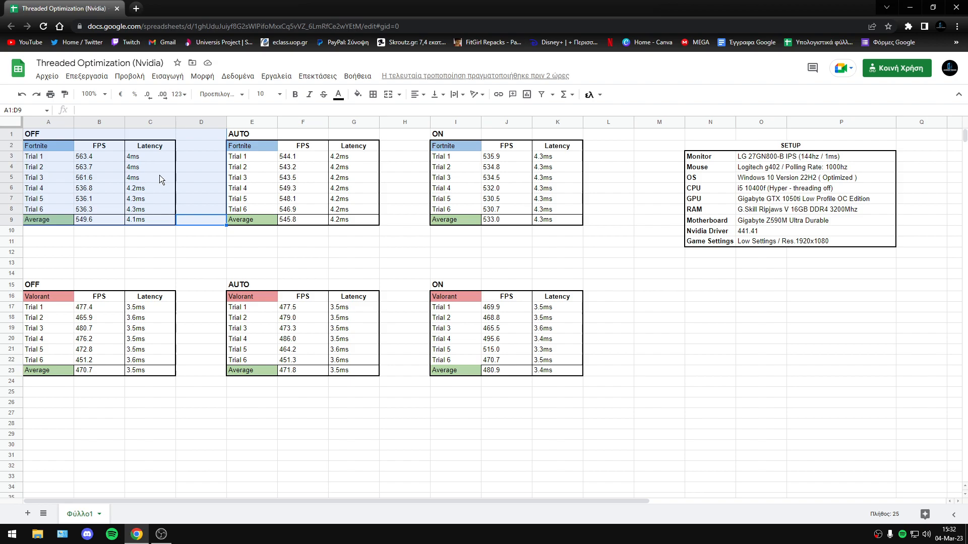
mouse_move(399, 222)
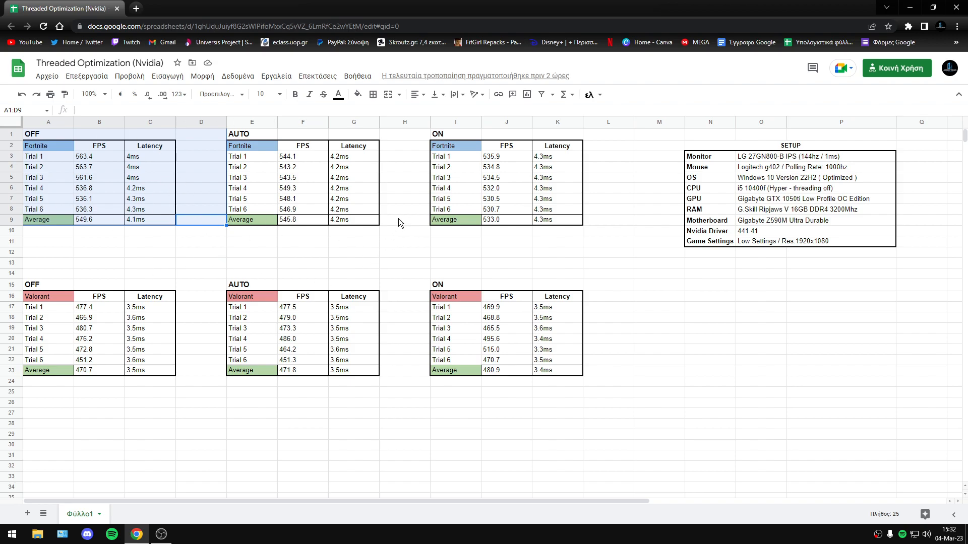
mouse_move(394, 224)
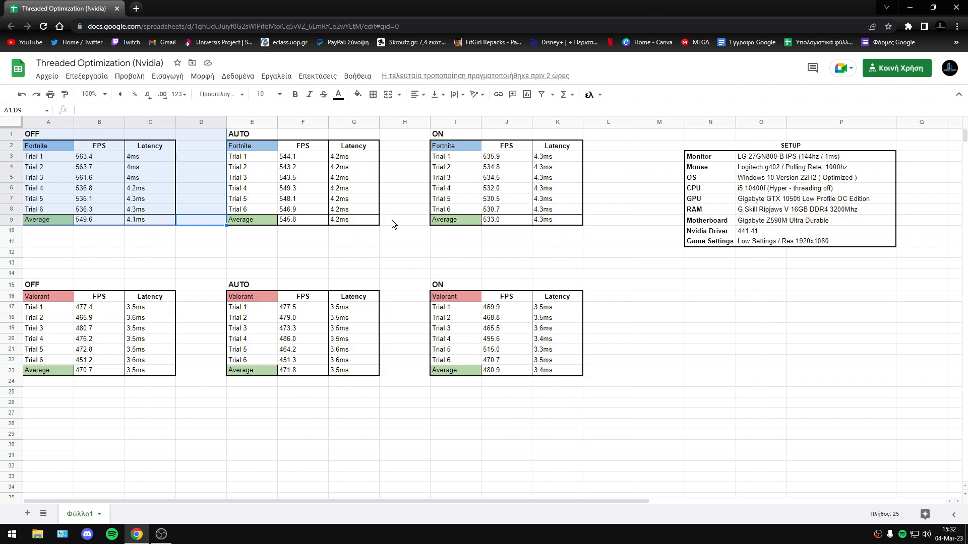
mouse_move(539, 248)
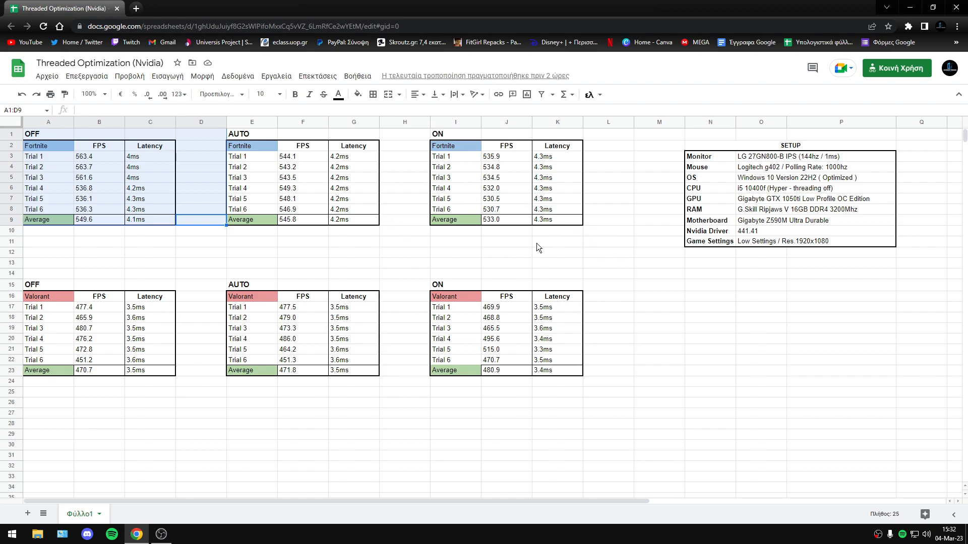
mouse_move(243, 190)
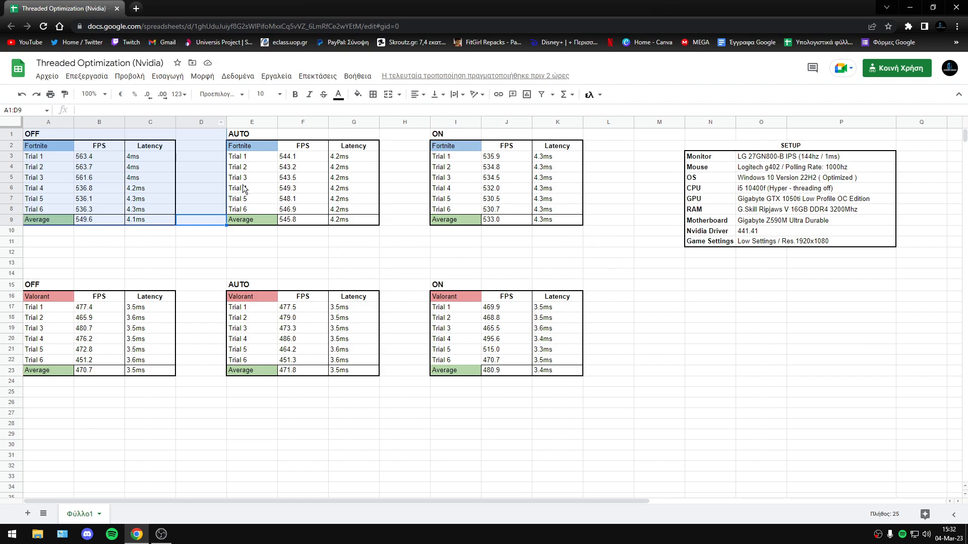
mouse_move(440, 215)
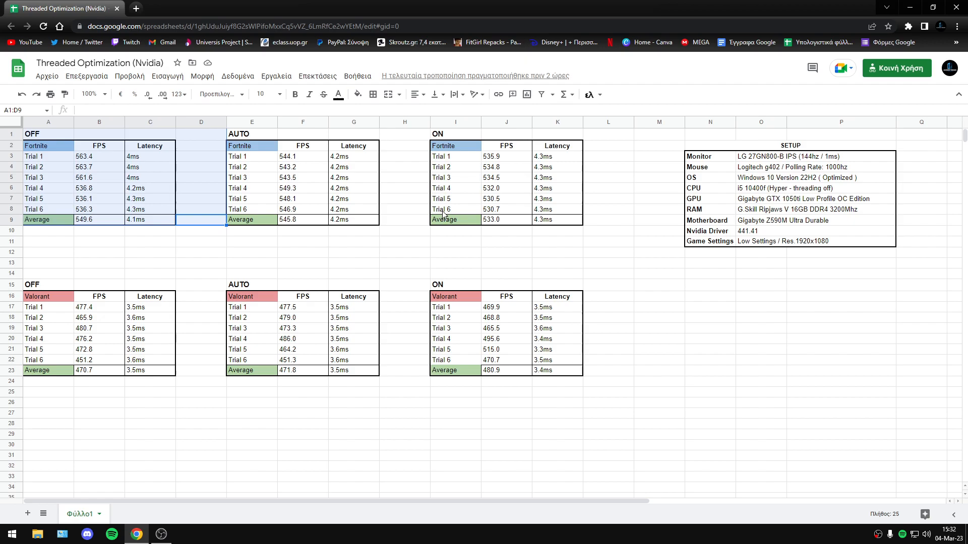
mouse_move(316, 172)
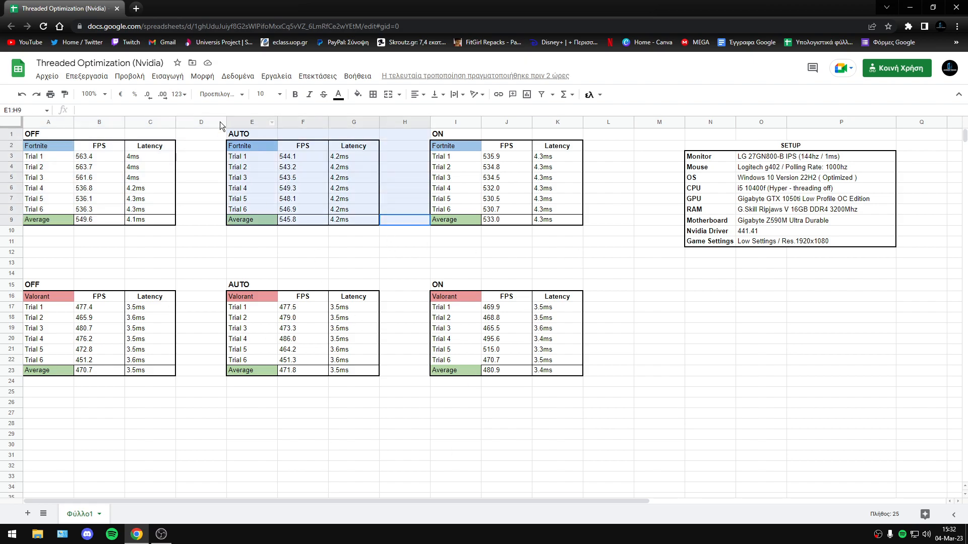
left_click(404, 253)
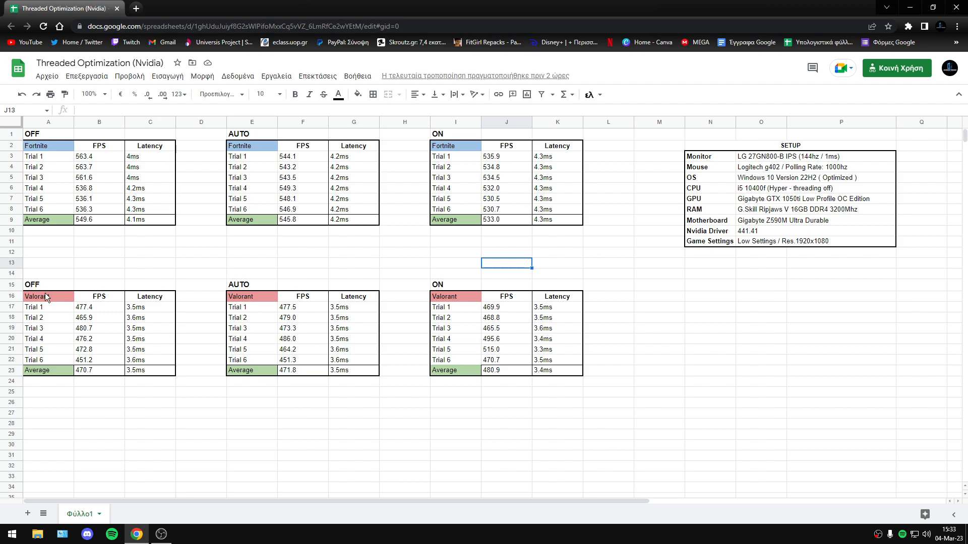
left_click_drag(48, 296, 555, 370)
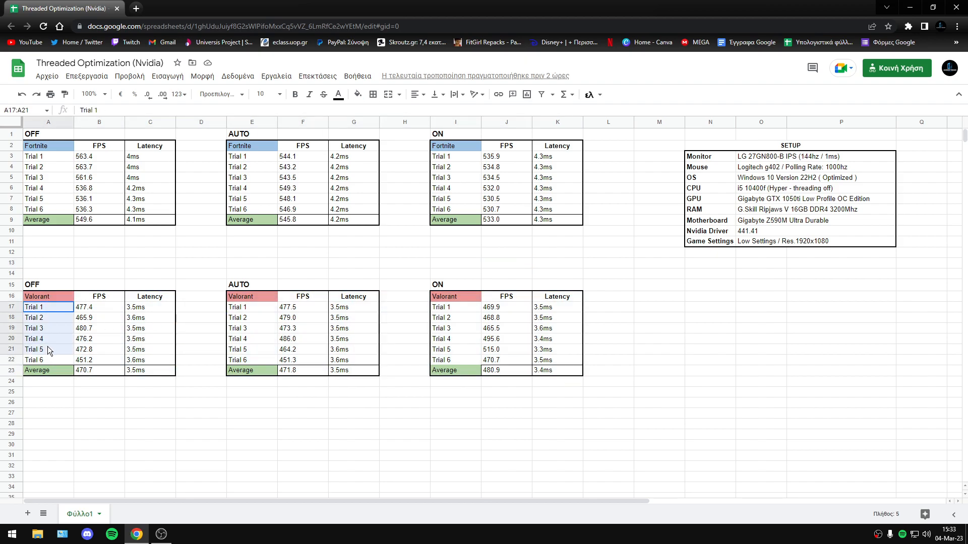
left_click(84, 360)
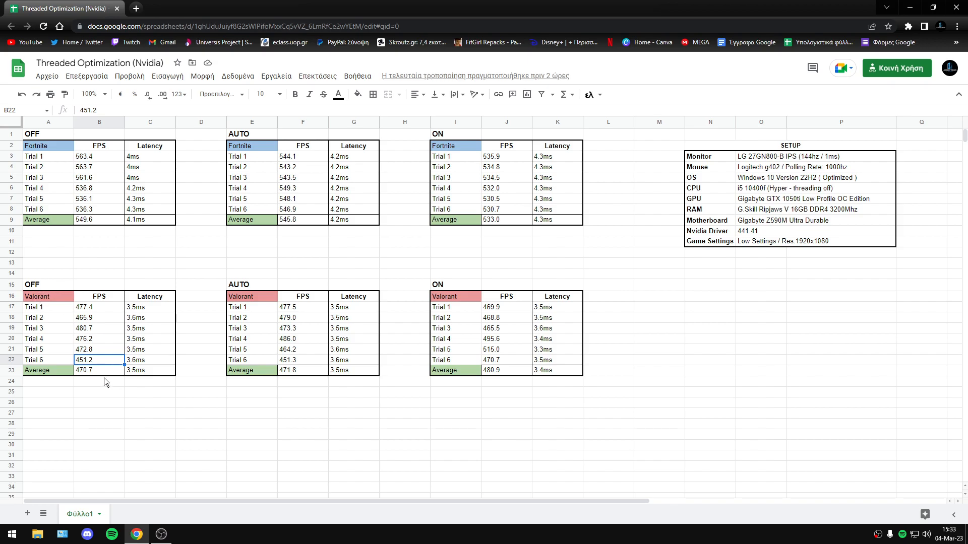
left_click(98, 381)
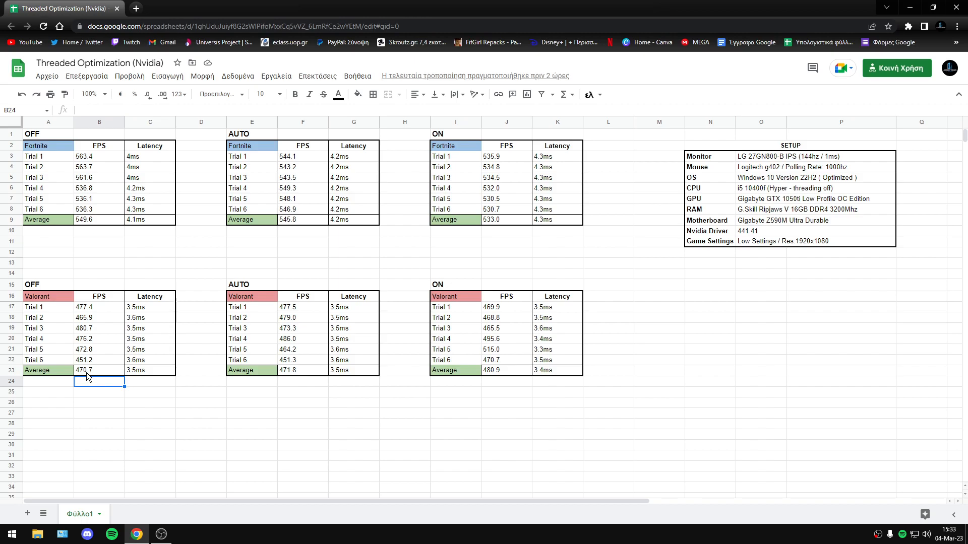
mouse_move(147, 401)
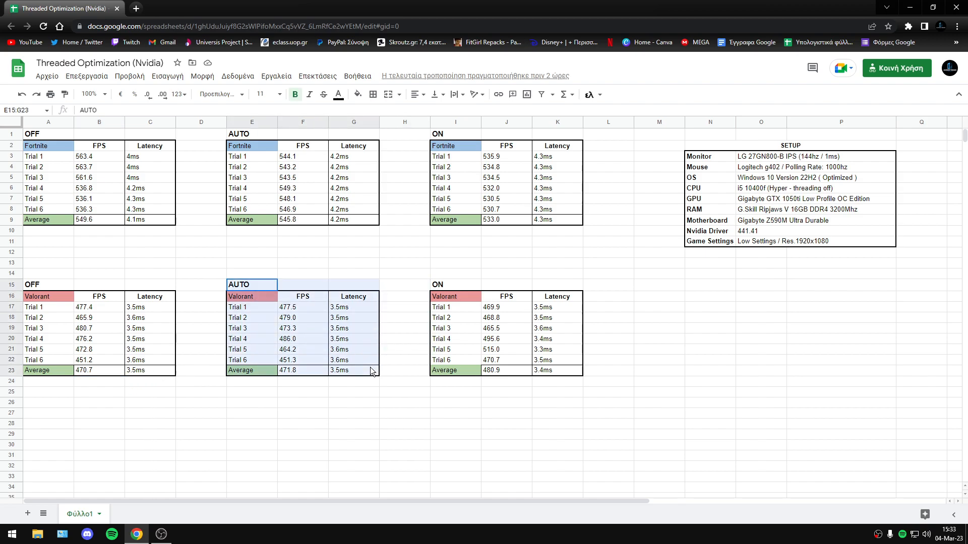
left_click(287, 370)
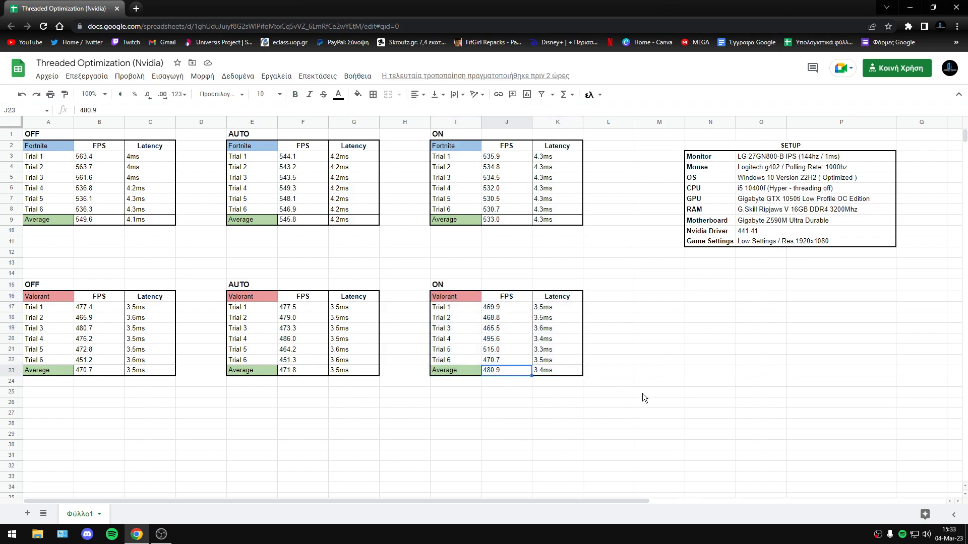
mouse_move(542, 379)
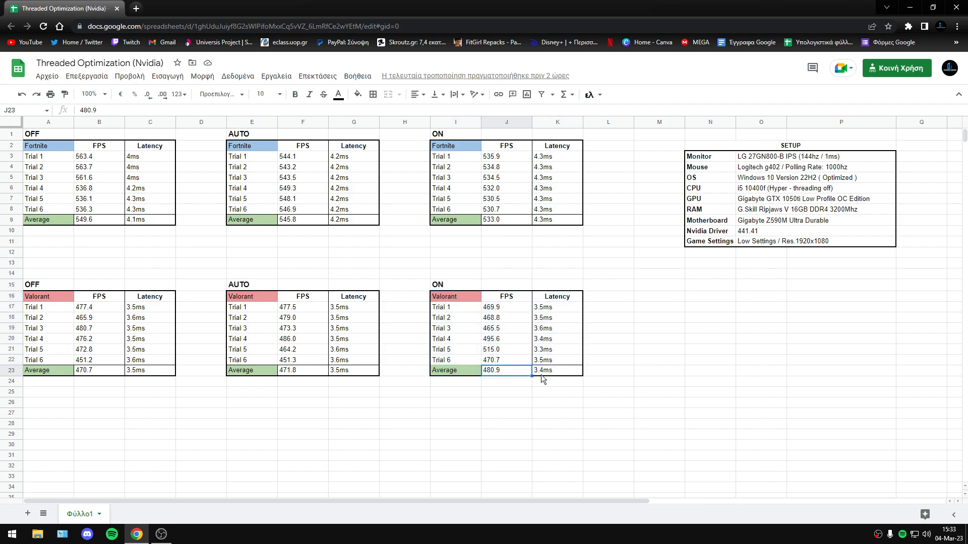
left_click(556, 370)
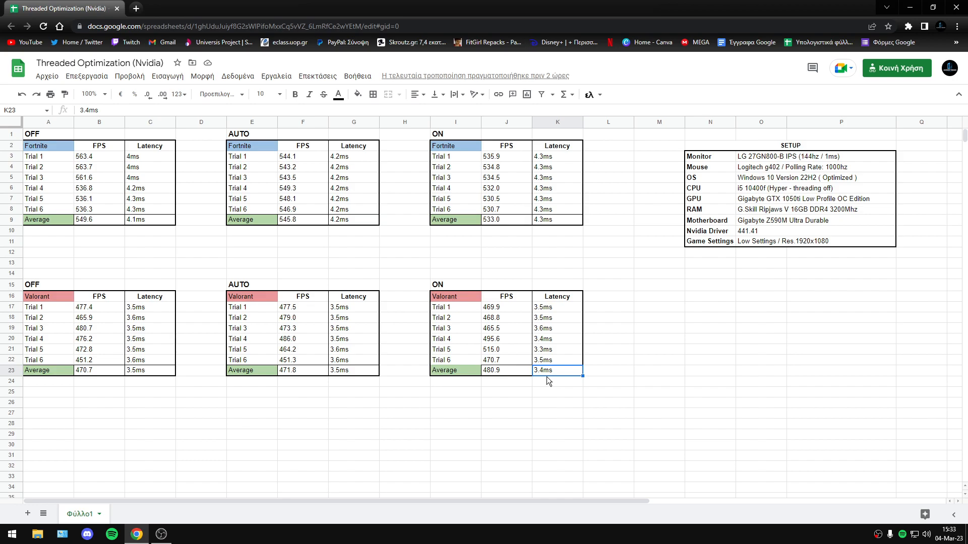
mouse_move(653, 364)
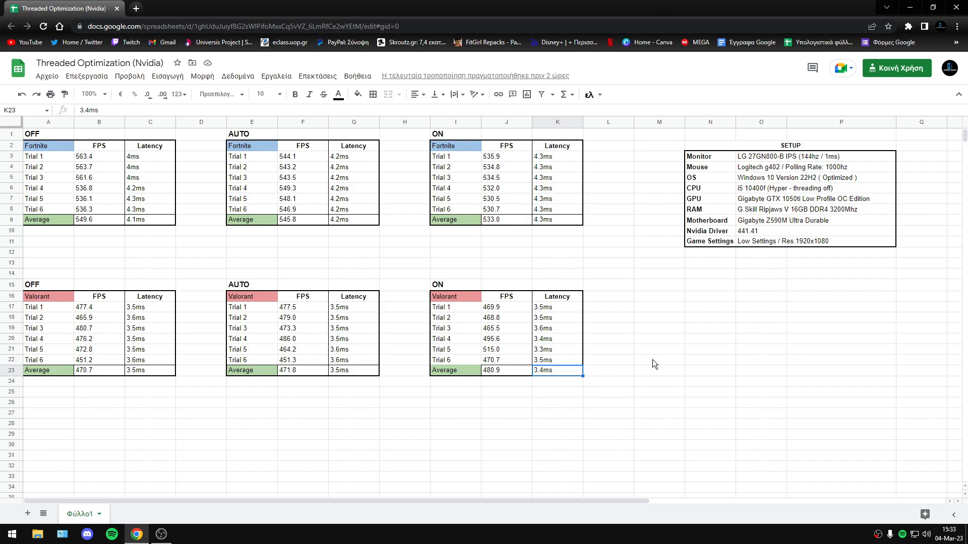
mouse_move(362, 383)
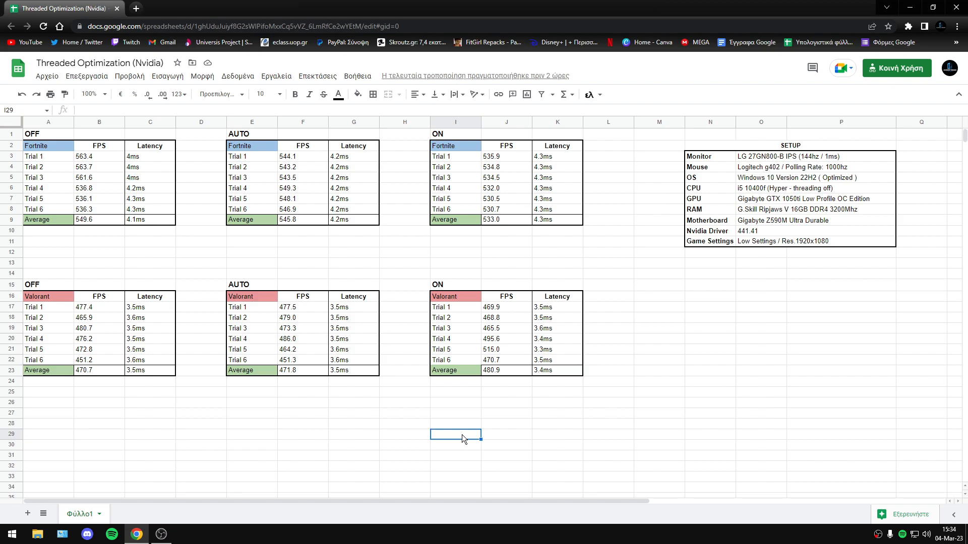
mouse_move(324, 143)
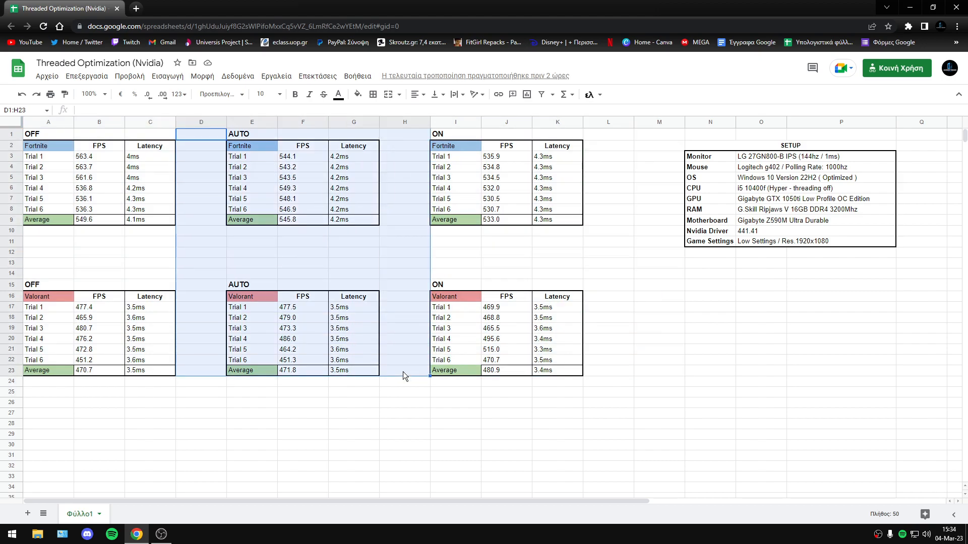
left_click(658, 403)
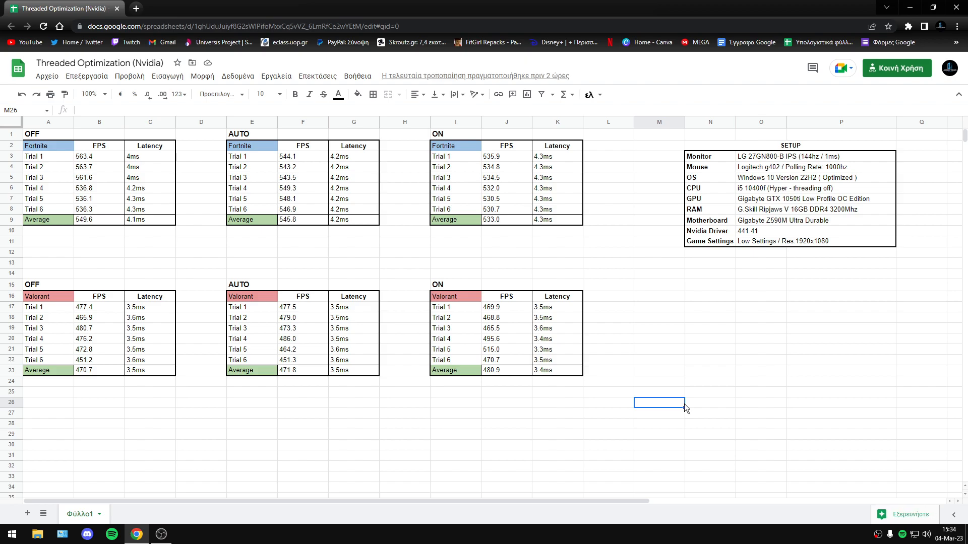
mouse_move(564, 369)
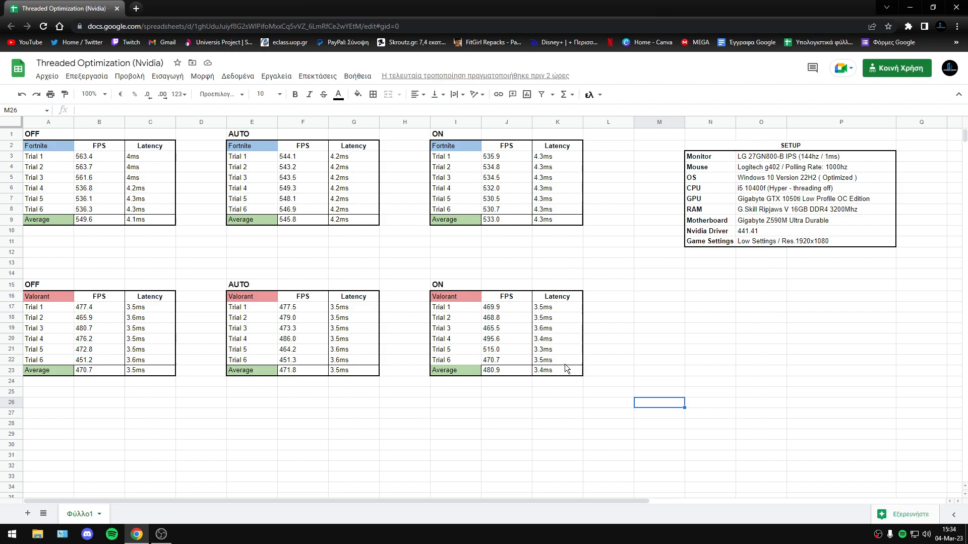
mouse_move(683, 353)
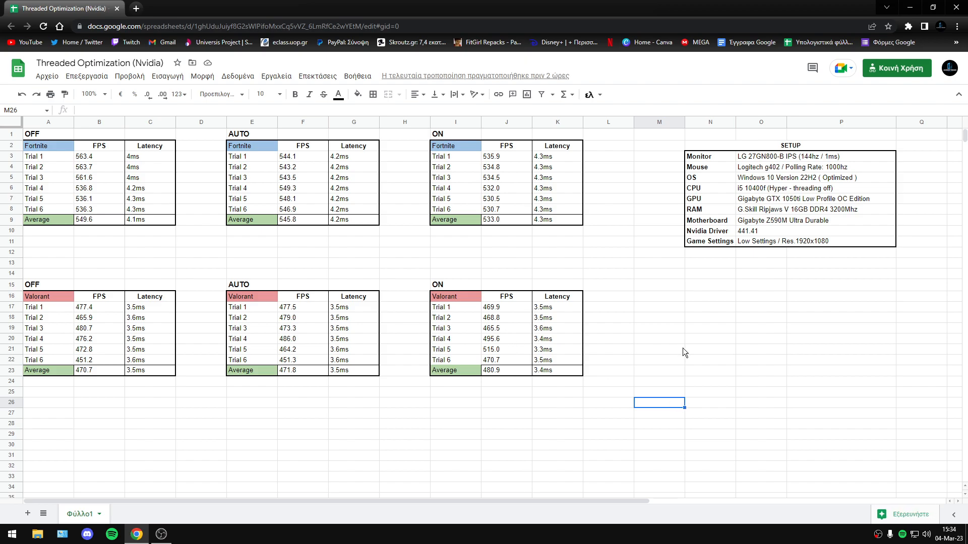
mouse_move(694, 364)
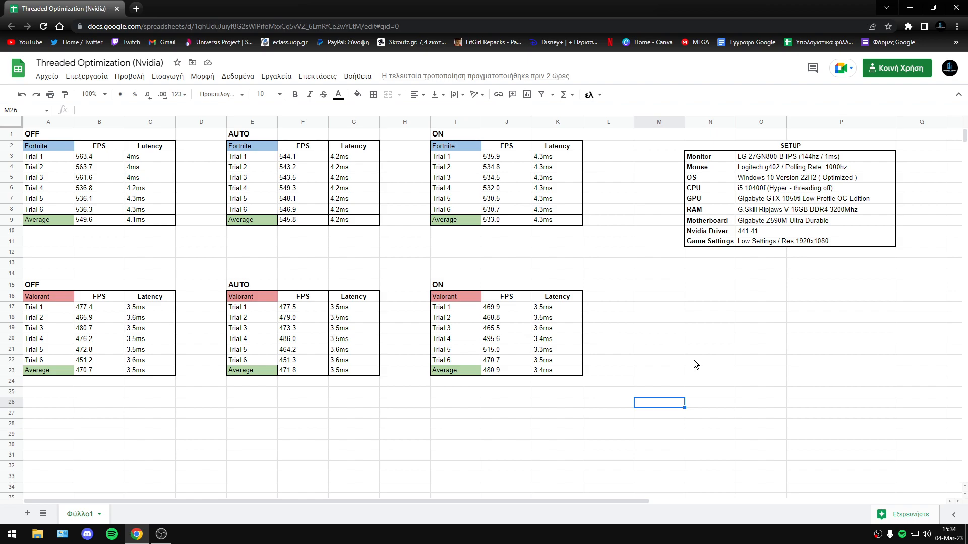
mouse_move(678, 373)
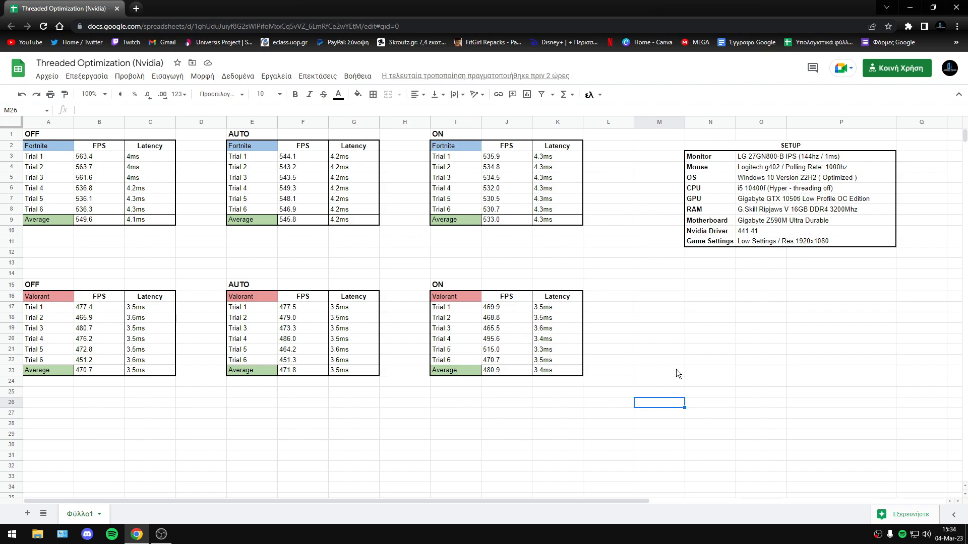
mouse_move(672, 378)
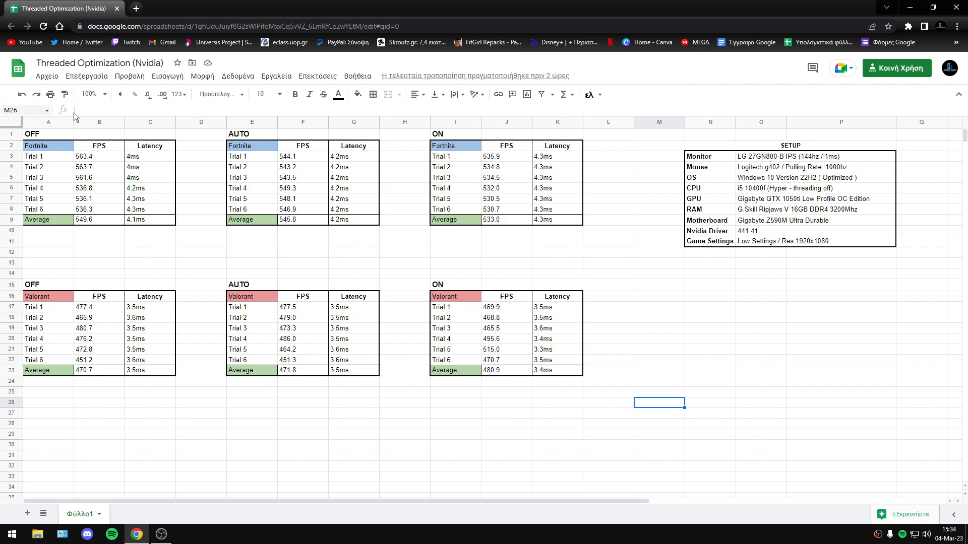
mouse_move(164, 59)
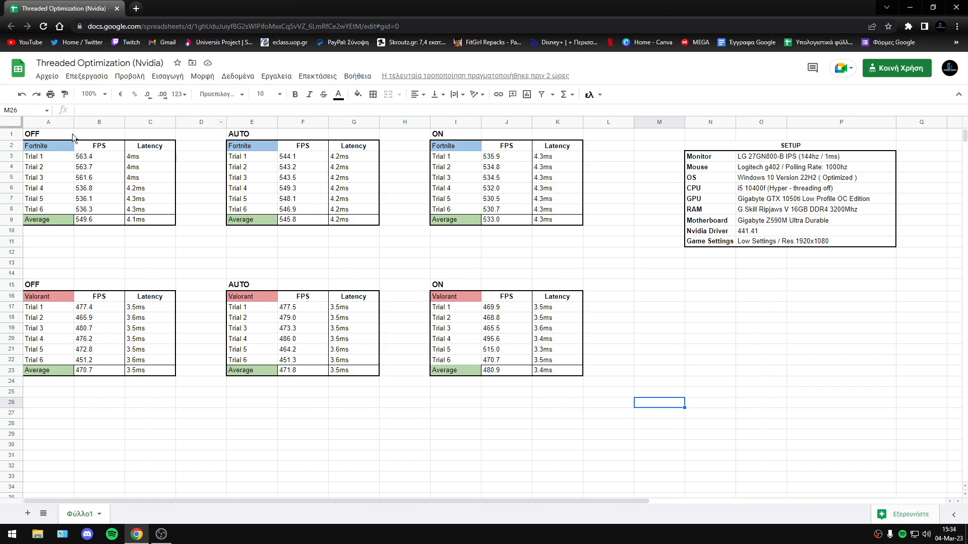
mouse_move(666, 393)
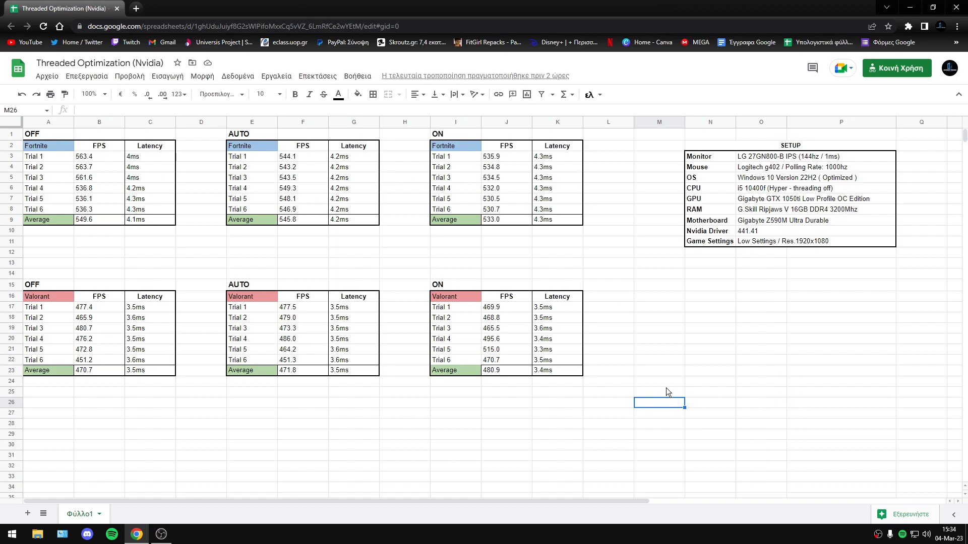